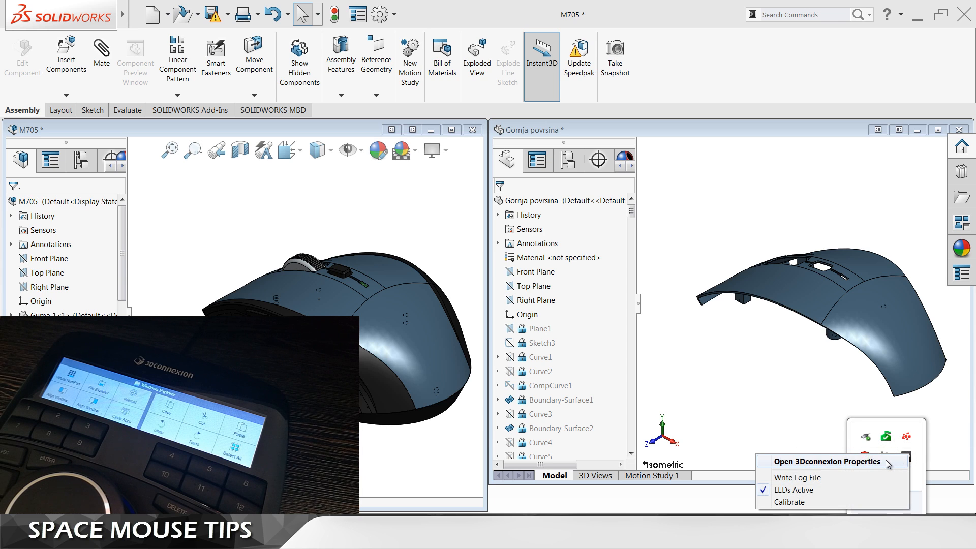
Show the SpaceMouse Enterprise button assignments for the Windows Explorer profile.
{"action": "left_click", "coordinate": [827, 462]}
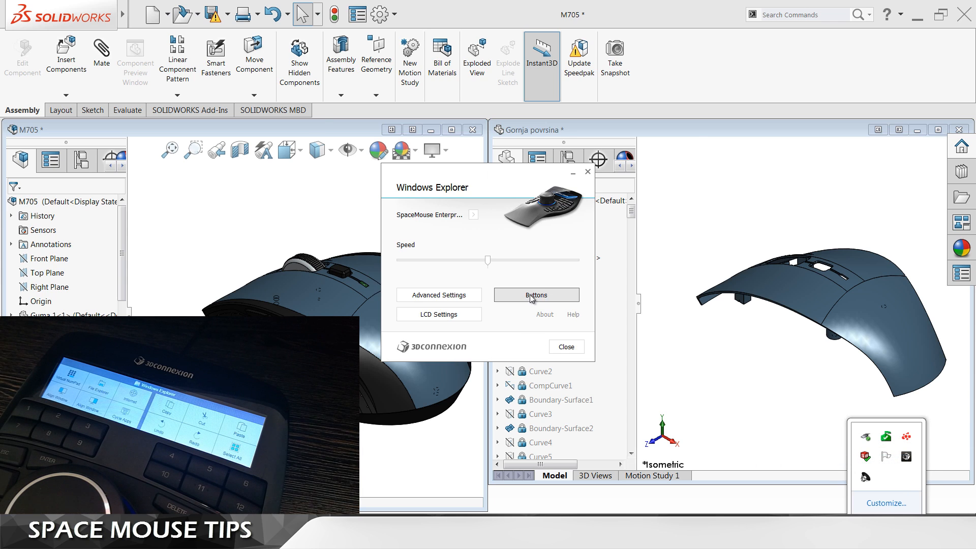
{"action": "left_click", "coordinate": [536, 295]}
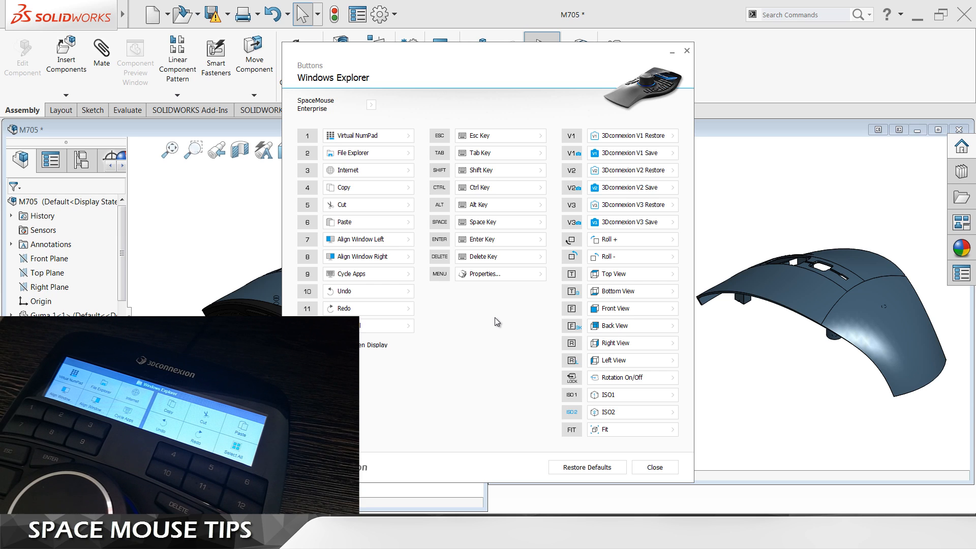
{"action": "mouse_move", "coordinate": [194, 273]}
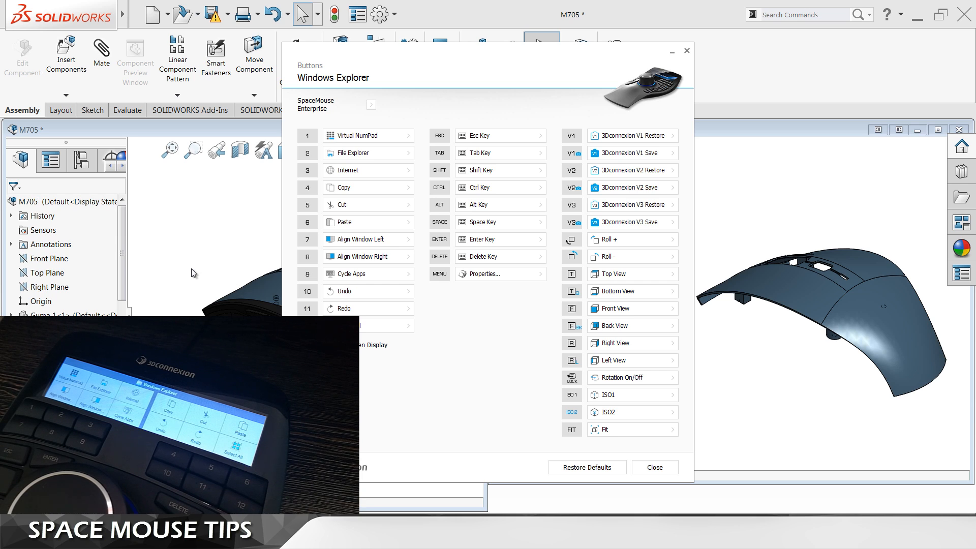
In the SOLIDWORKS Assembly profile, reassign button 1 from Ctrl+S to the Standard > Save command.
{"action": "left_click", "coordinate": [654, 467]}
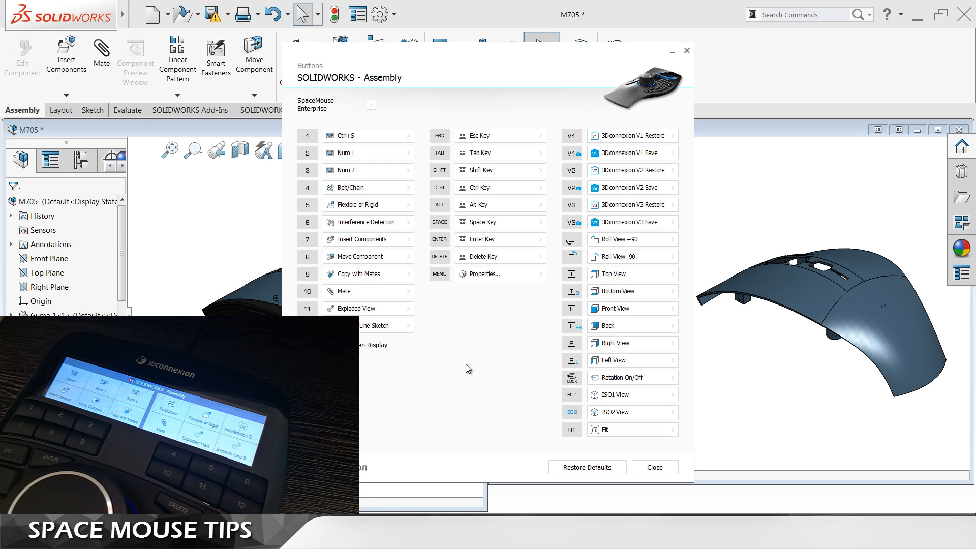
{"action": "mouse_move", "coordinate": [467, 342]}
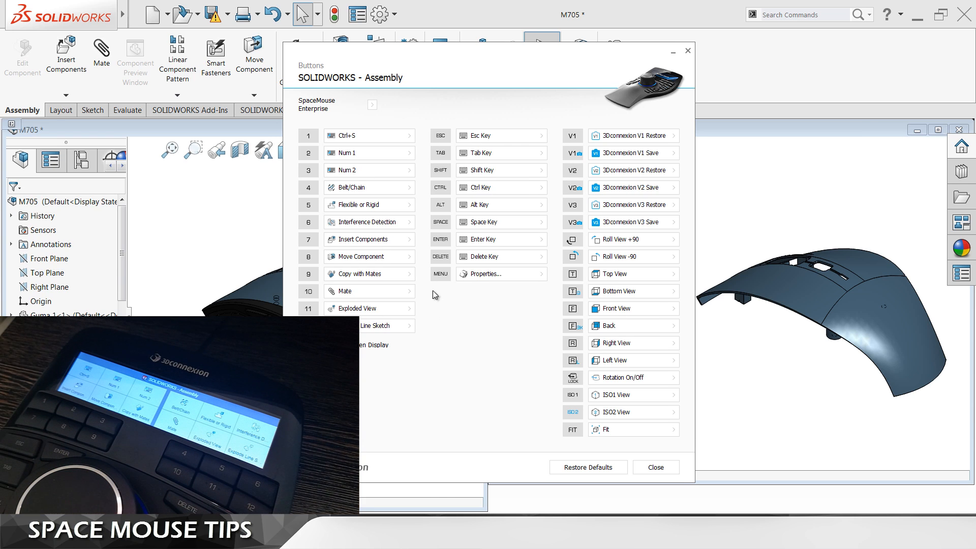
{"action": "mouse_move", "coordinate": [411, 139]}
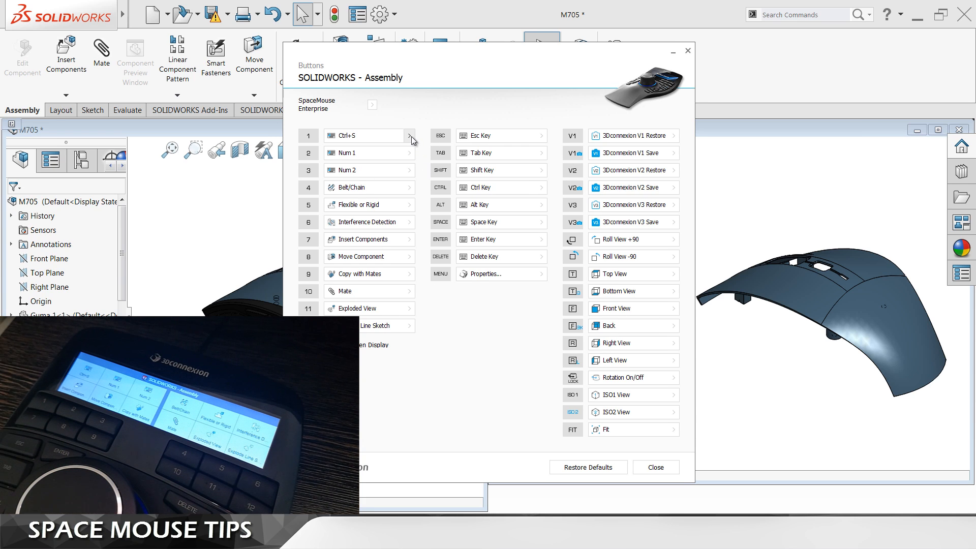
{"action": "left_click", "coordinate": [409, 136]}
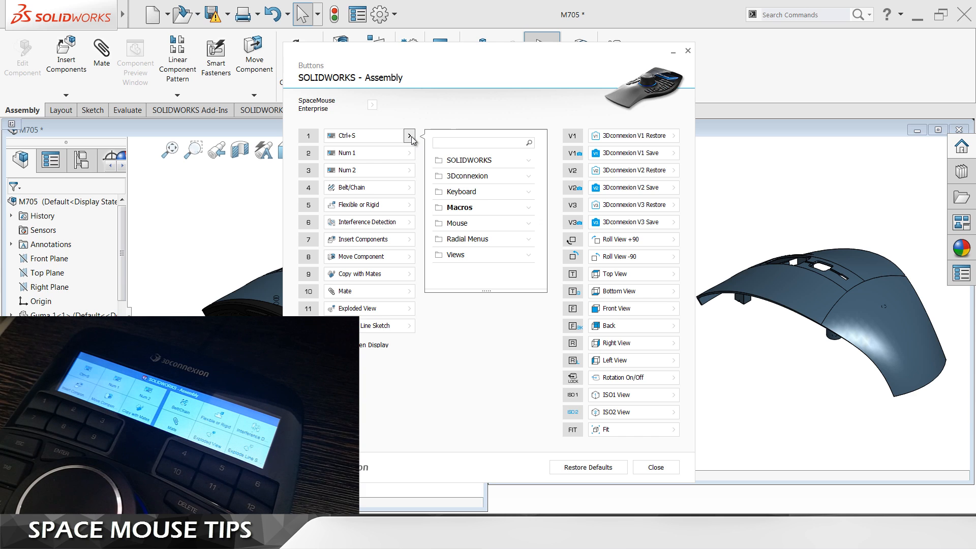
{"action": "type", "text": "save"}
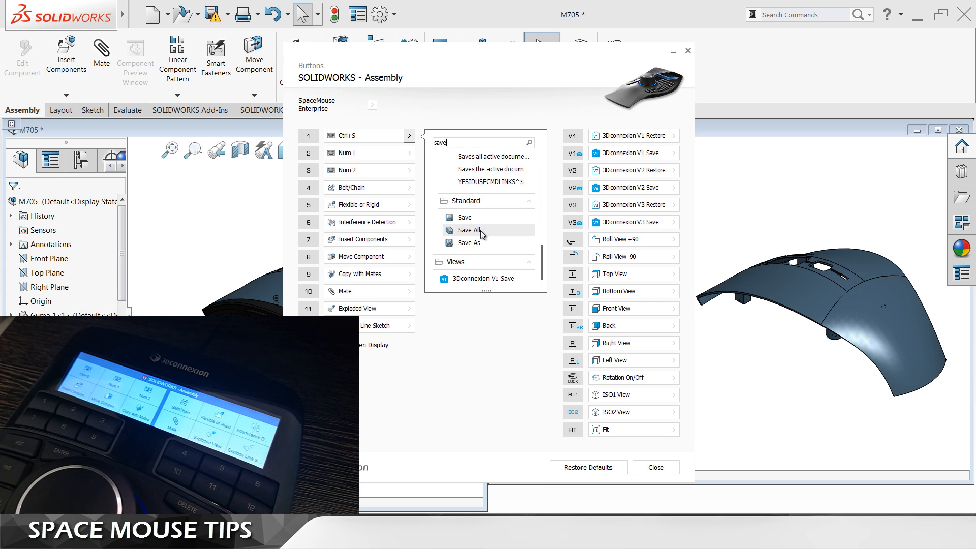
{"action": "left_click", "coordinate": [464, 216]}
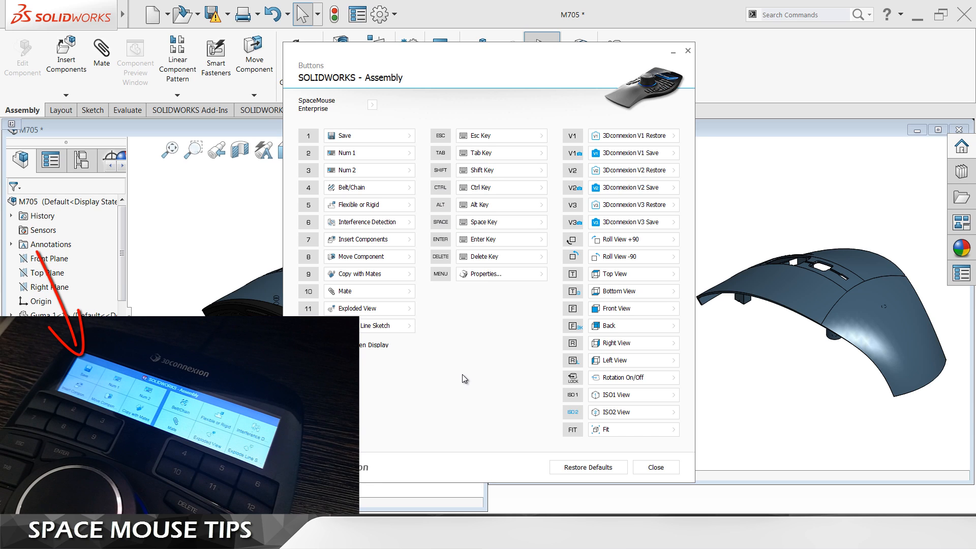
{"action": "mouse_move", "coordinate": [354, 156]}
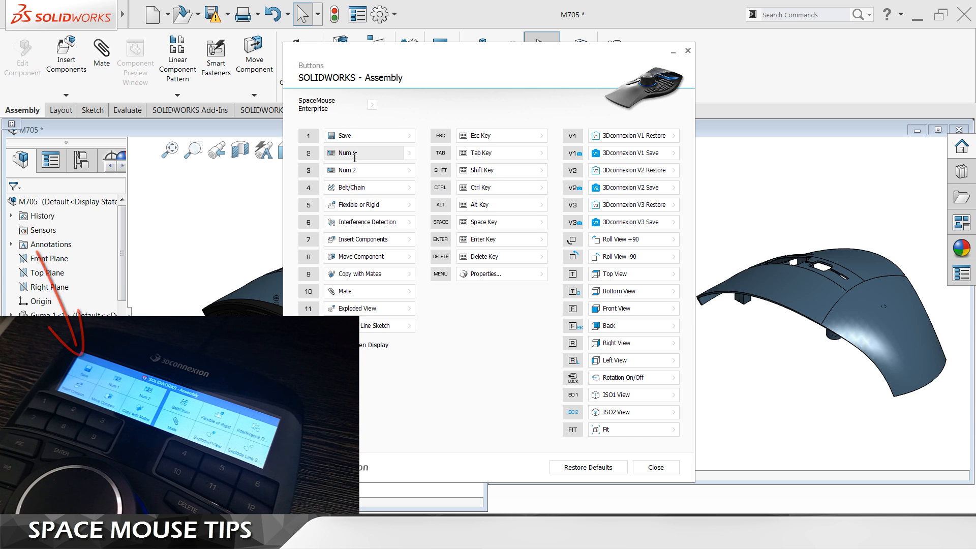
Record new shortcuts so buttons 2, 3 and 4 send Ctrl+S, D and Num 1.
{"action": "left_click", "coordinate": [364, 153]}
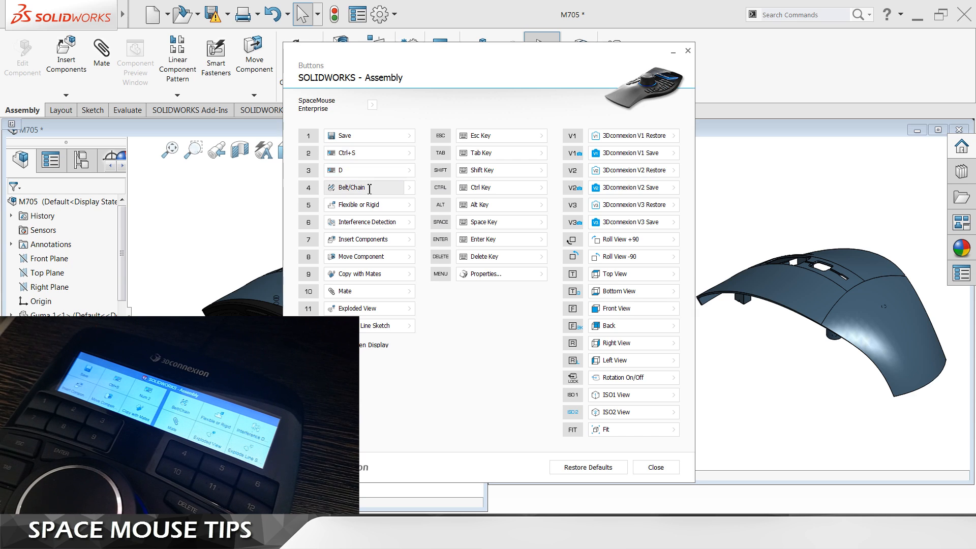
{"action": "left_click", "coordinate": [364, 187]}
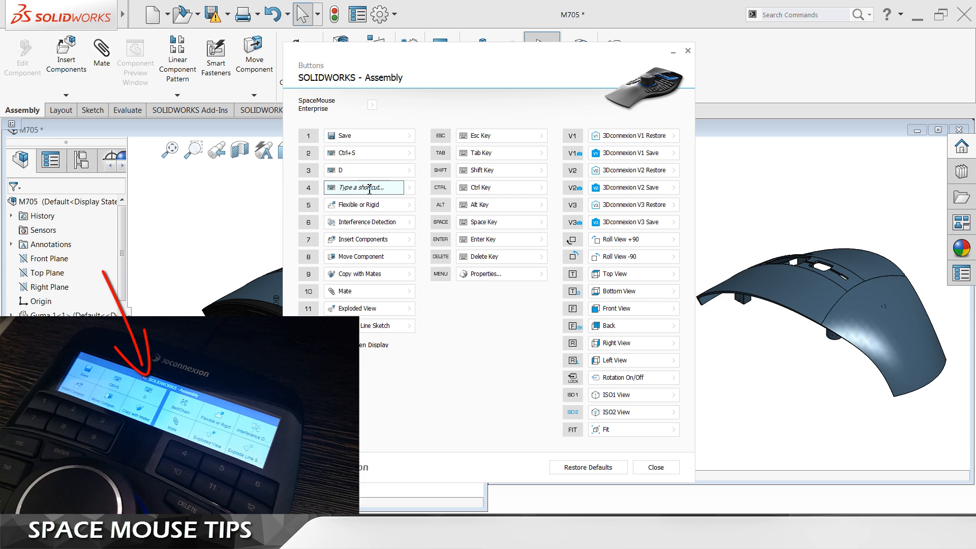
{"action": "type", "text": "Num 1"}
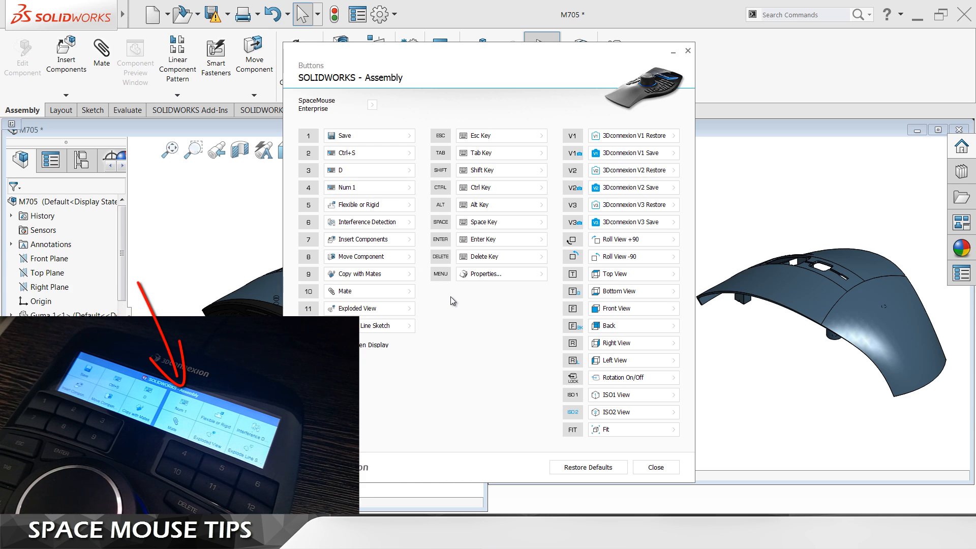
{"action": "mouse_move", "coordinate": [369, 204]}
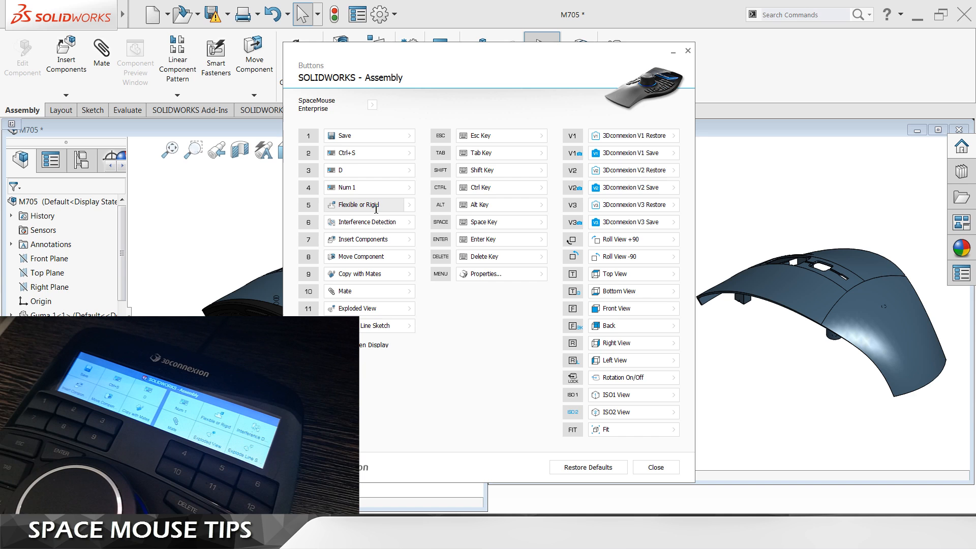
{"action": "mouse_move", "coordinate": [437, 305]}
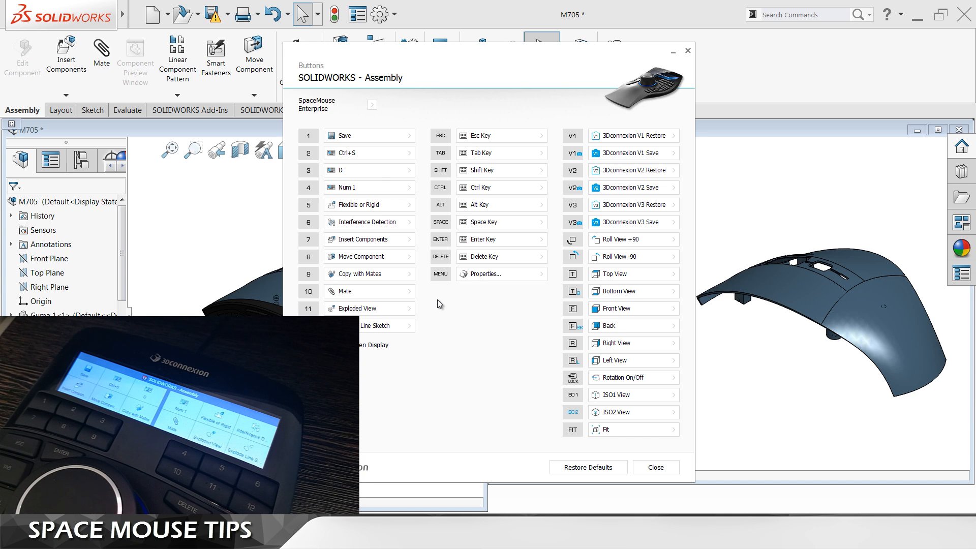
{"action": "mouse_move", "coordinate": [734, 403]}
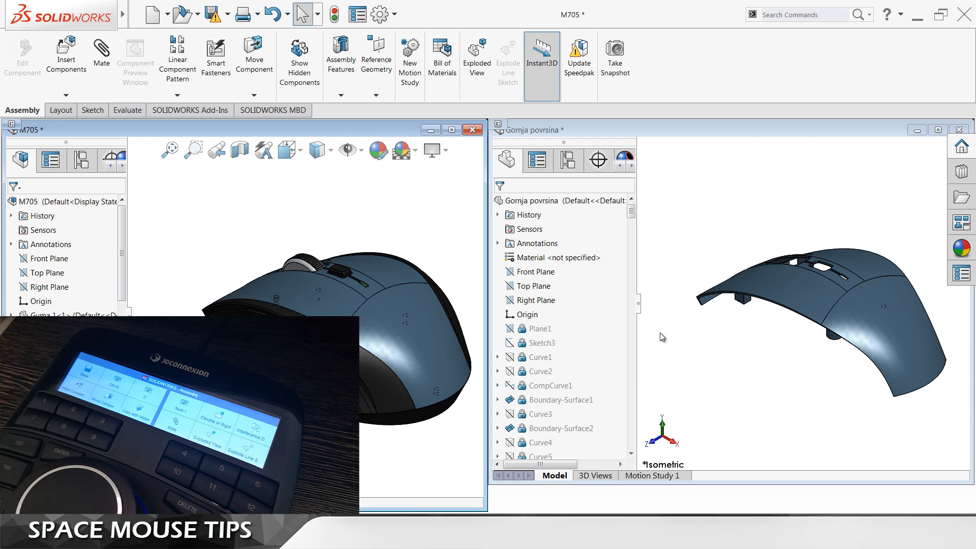
In the Gornja povrsina sketch, dimension the horizontal line at 50 and the vertical line at 30.63.
{"action": "left_click", "coordinate": [560, 129]}
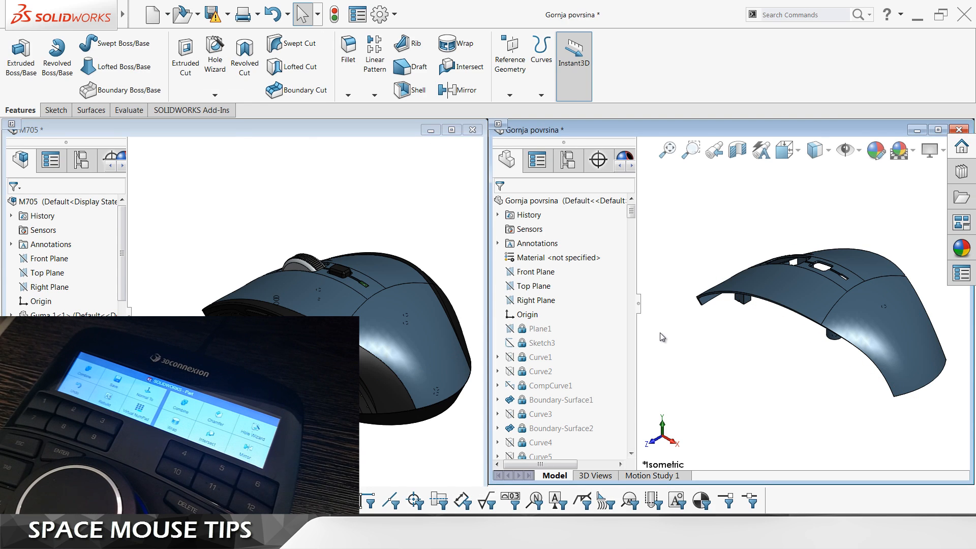
{"action": "mouse_move", "coordinate": [324, 225]}
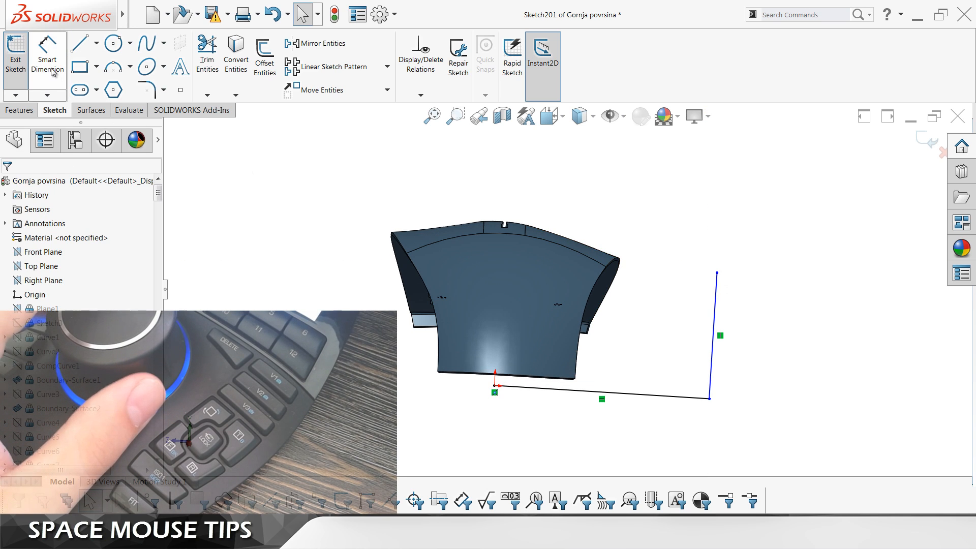
{"action": "left_click", "coordinate": [601, 390]}
{"action": "type", "text": "50"}
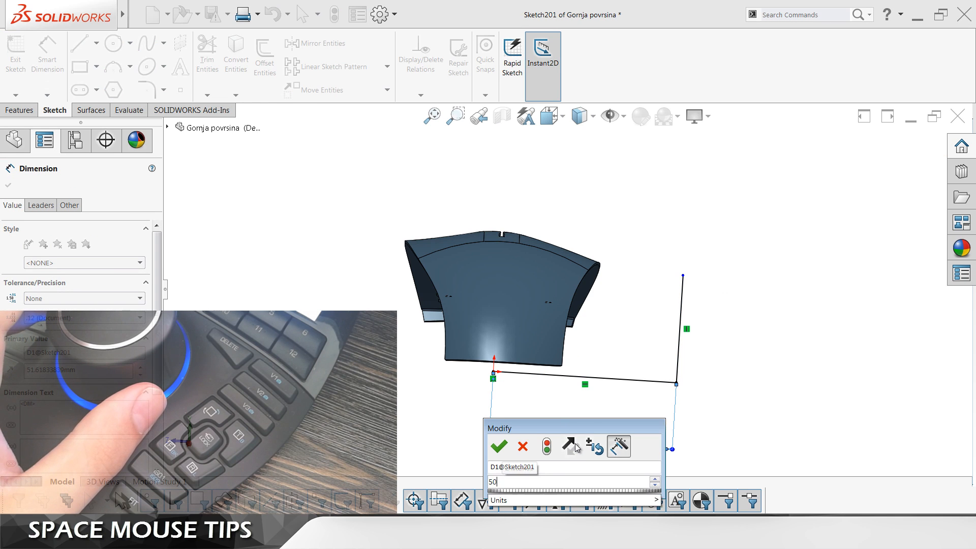
{"action": "left_click", "coordinate": [497, 446]}
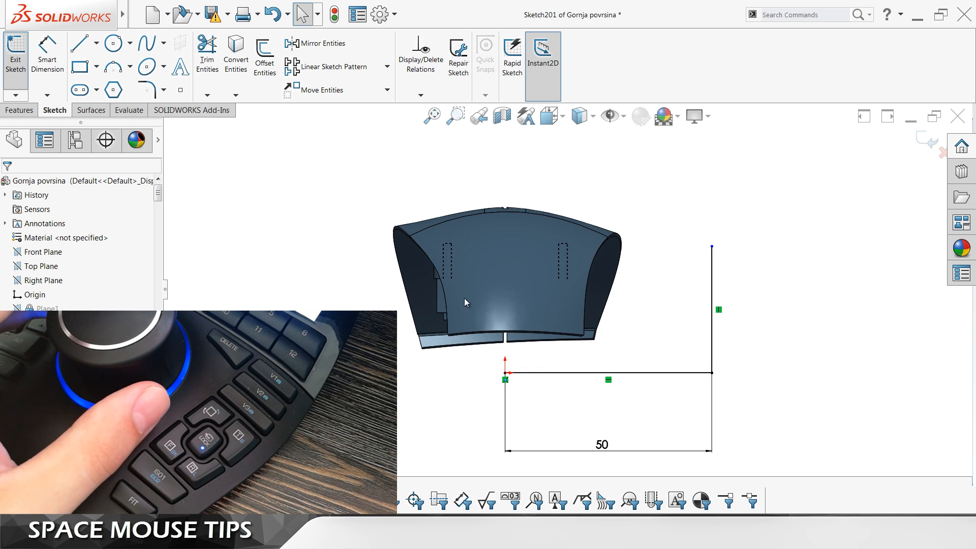
{"action": "left_click", "coordinate": [712, 309]}
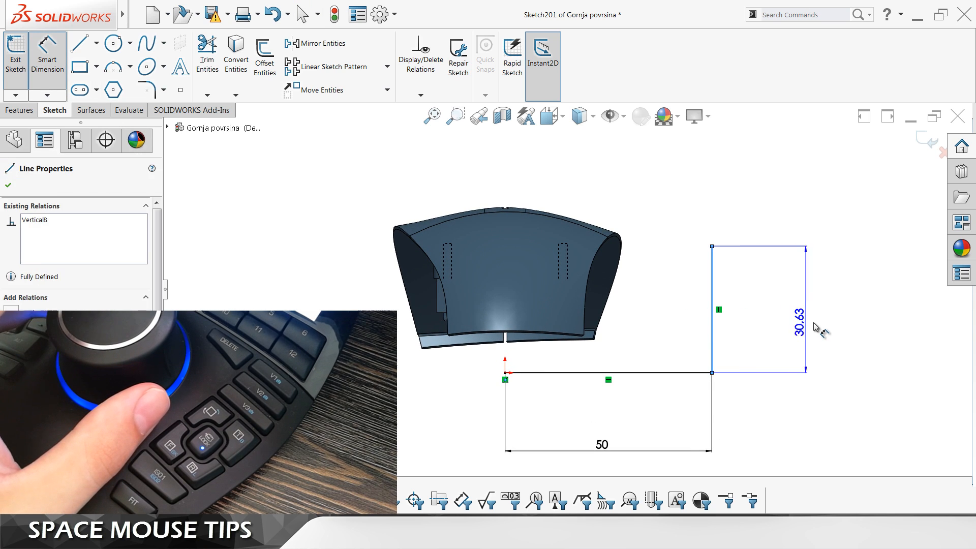
{"action": "left_click", "coordinate": [799, 315]}
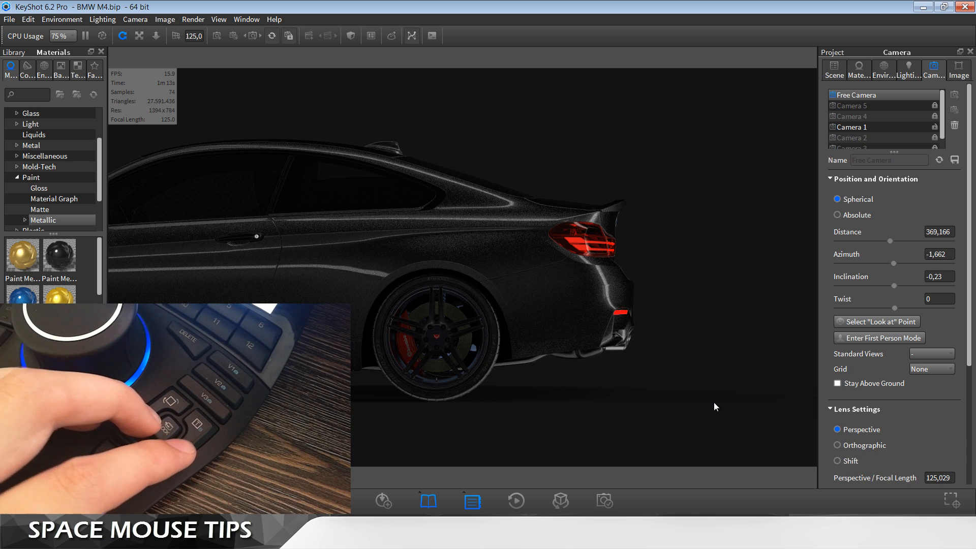
{"action": "mouse_move", "coordinate": [722, 375]}
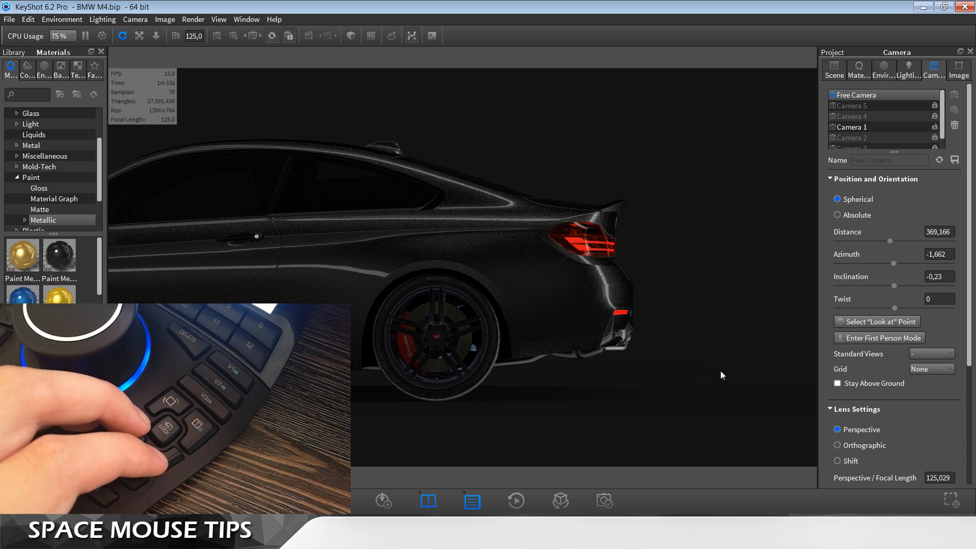
{"action": "mouse_move", "coordinate": [722, 275]}
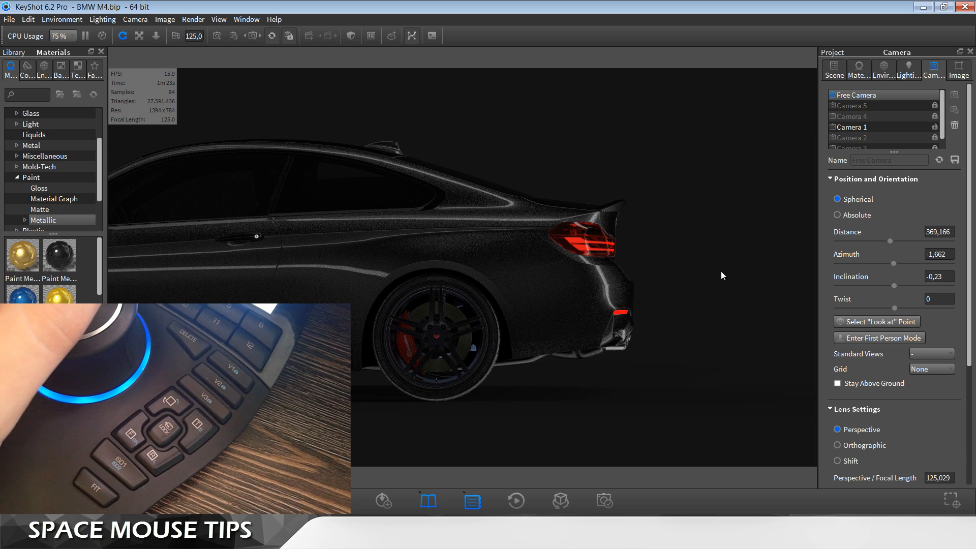
Show KeyShot's Hot Keys Overview to find the Standard Views camera shortcuts.
{"action": "left_click", "coordinate": [274, 19]}
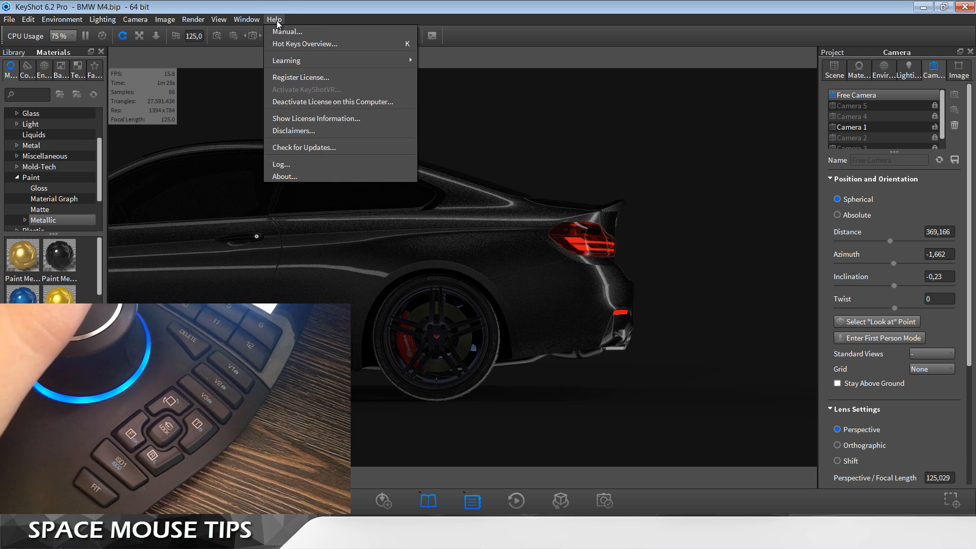
{"action": "mouse_move", "coordinate": [304, 44]}
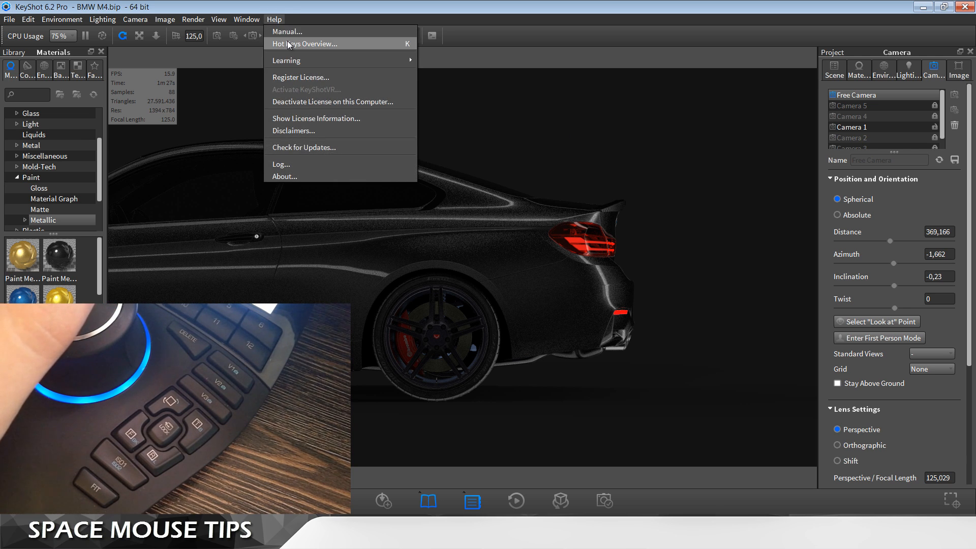
{"action": "left_click", "coordinate": [303, 43]}
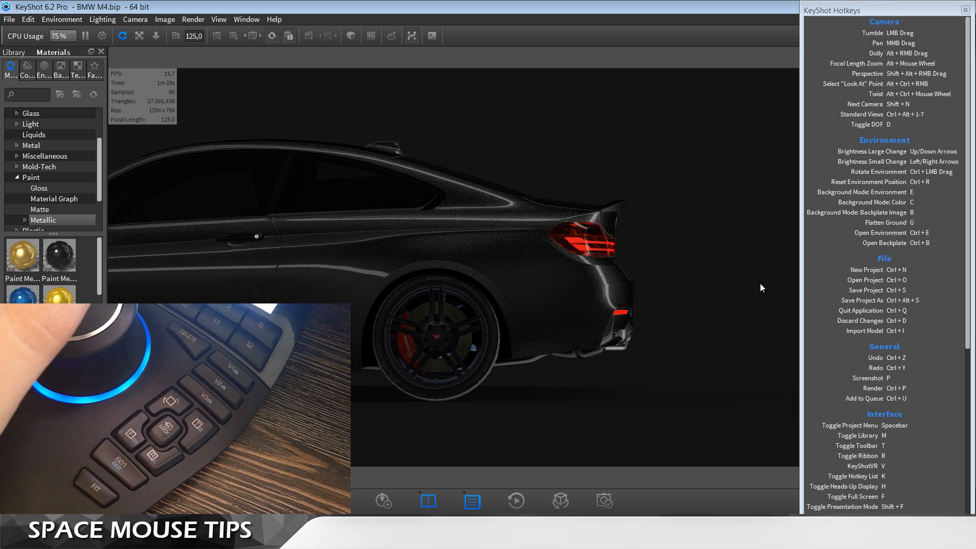
{"action": "mouse_move", "coordinate": [899, 118]}
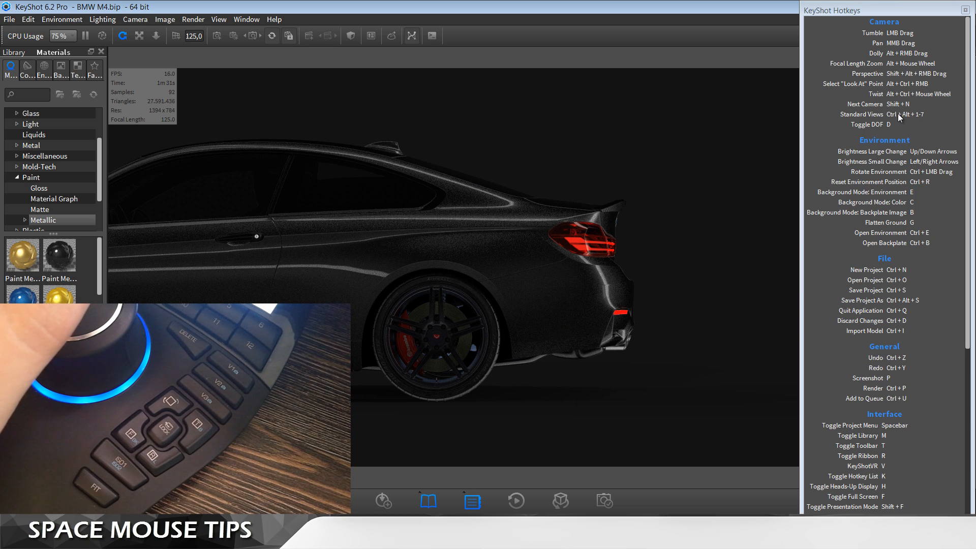
{"action": "mouse_move", "coordinate": [910, 122]}
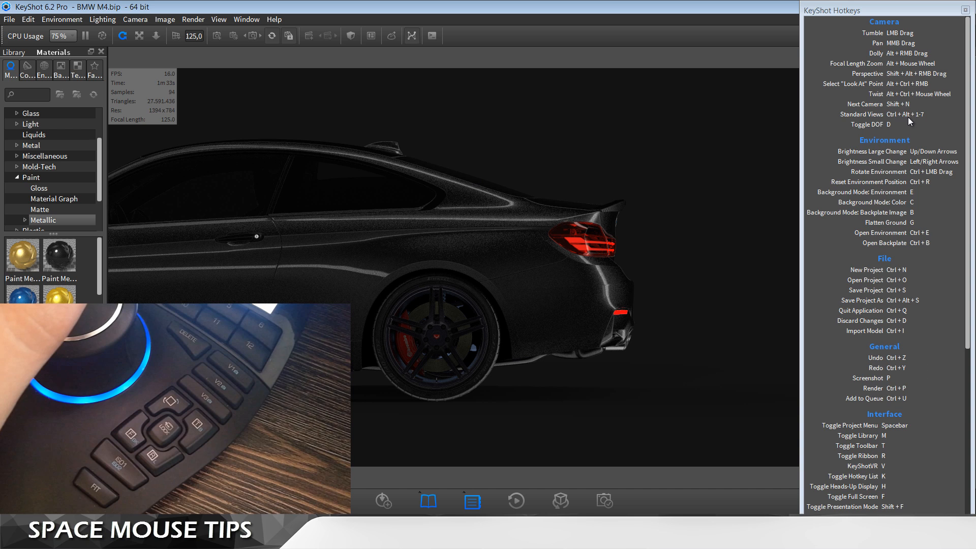
{"action": "mouse_move", "coordinate": [928, 111]}
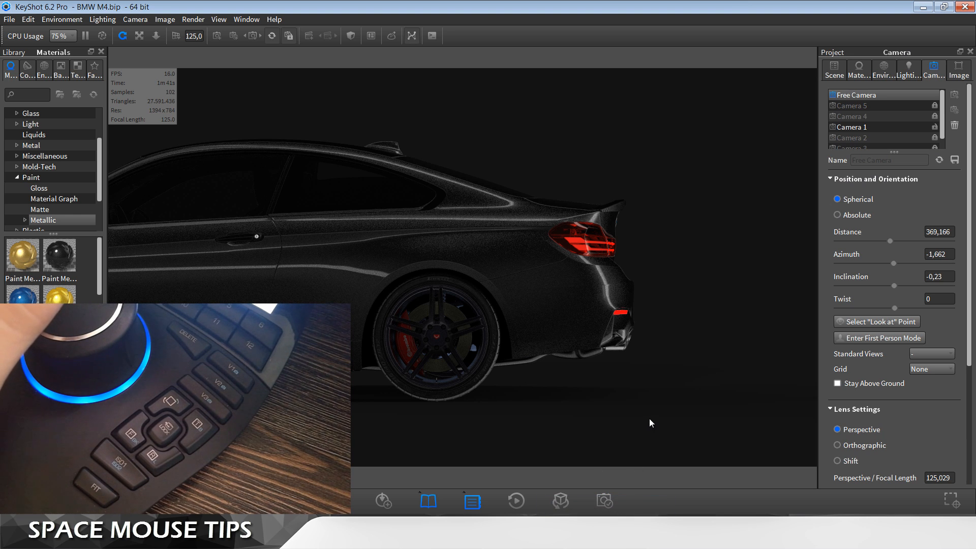
{"action": "mouse_move", "coordinate": [712, 425]}
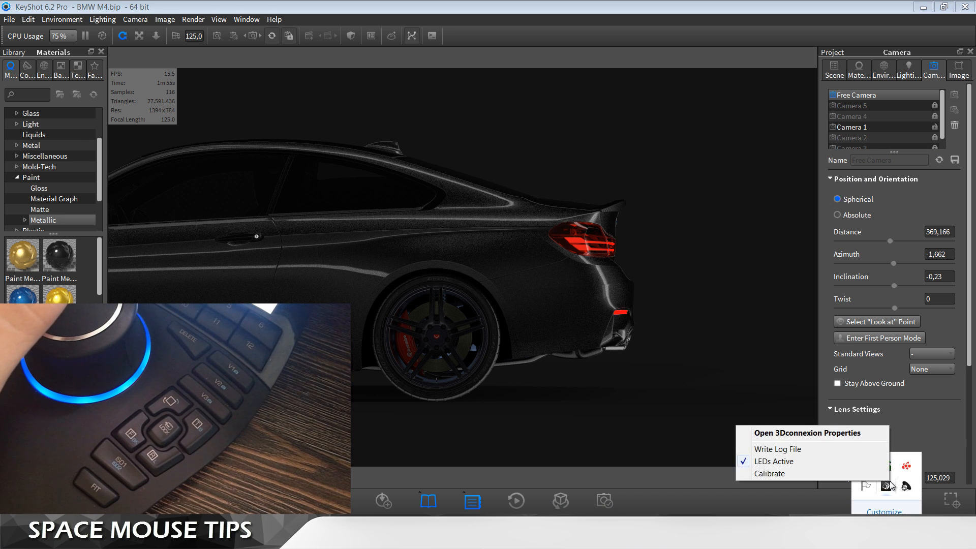
Bring up the 3Dconnexion properties panel from the tray icon.
{"action": "left_click", "coordinate": [792, 433]}
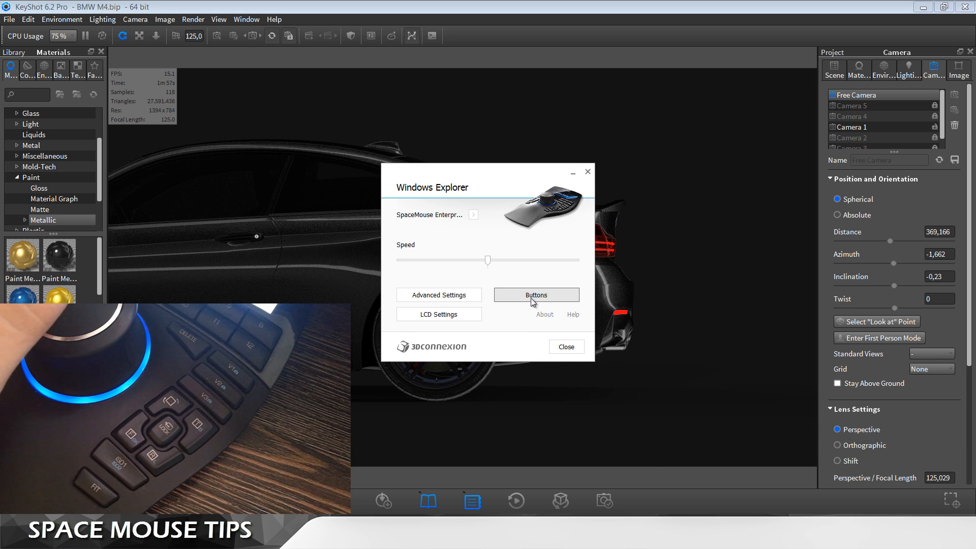
Load the KeyShot 6 button map by focusing KeyShot and checking its Standard Views list.
{"action": "left_click", "coordinate": [536, 295]}
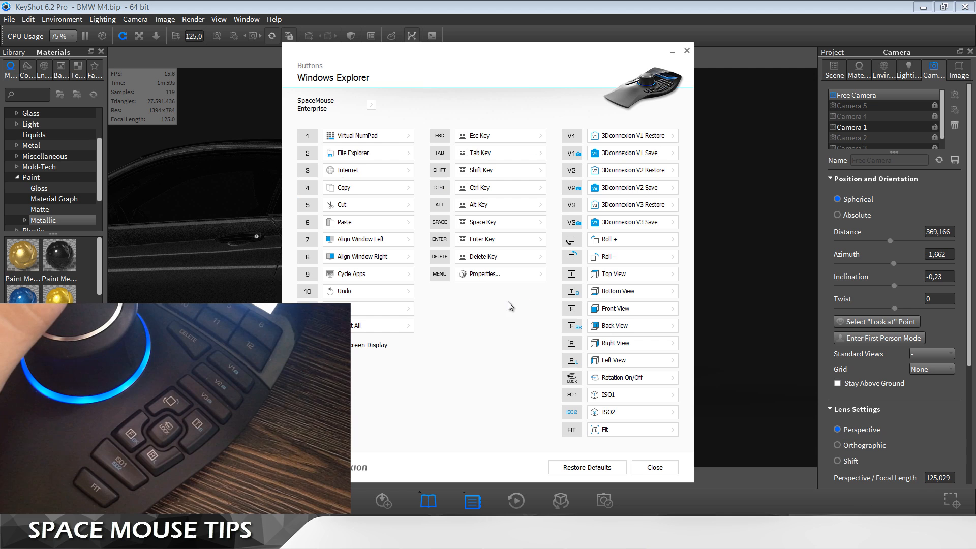
{"action": "left_click", "coordinate": [654, 467]}
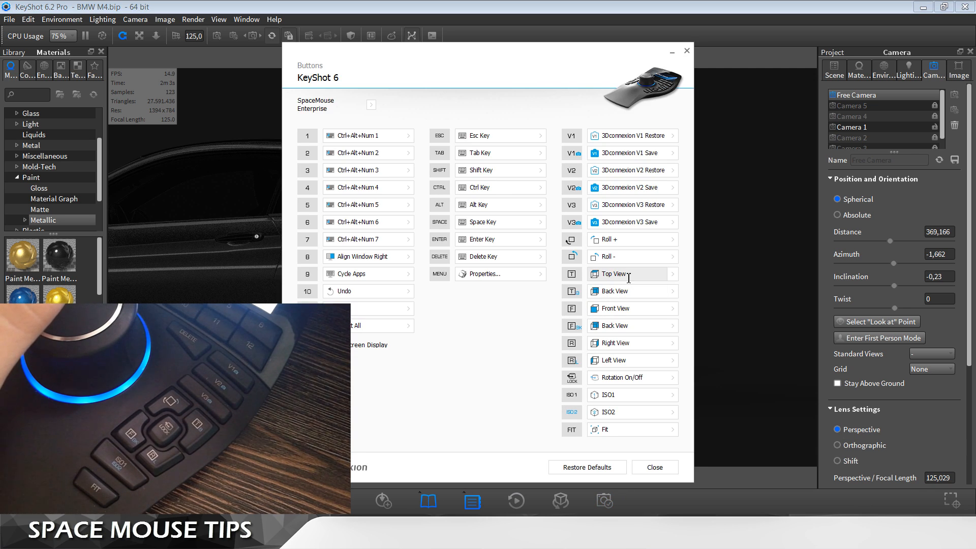
{"action": "mouse_move", "coordinate": [620, 360]}
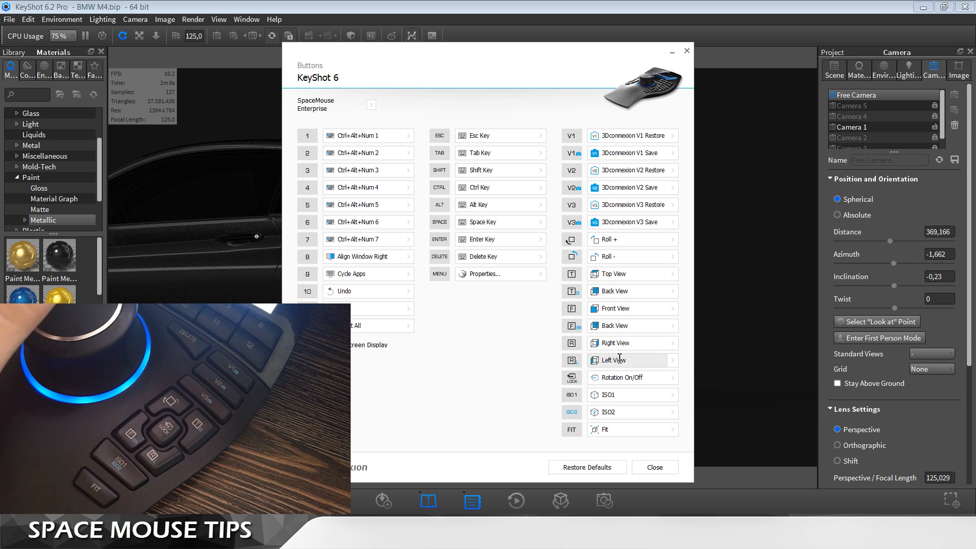
{"action": "mouse_move", "coordinate": [637, 281]}
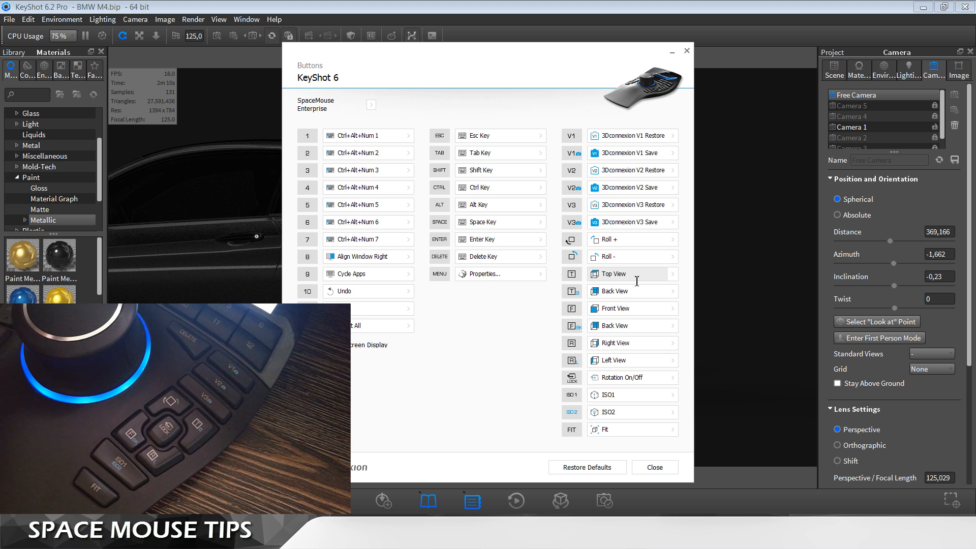
{"action": "mouse_move", "coordinate": [831, 271]}
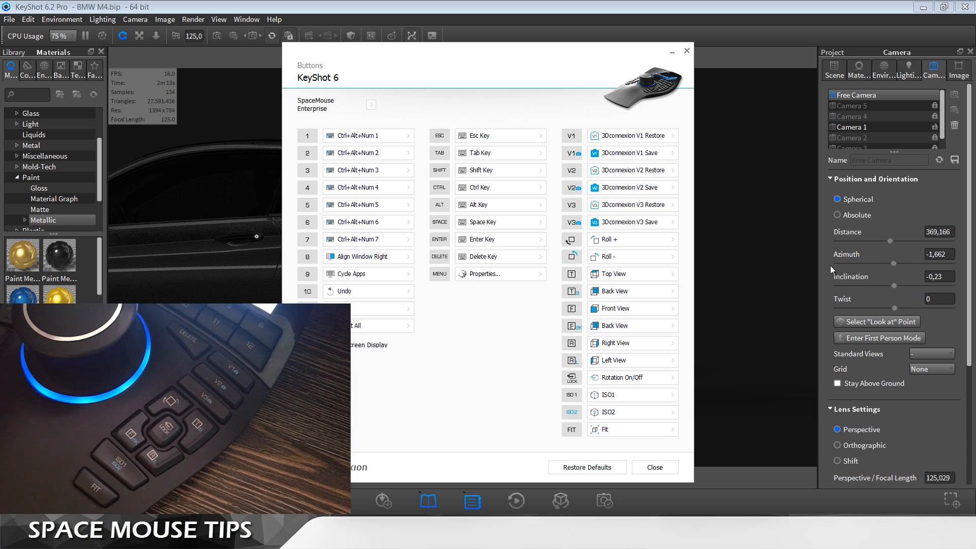
{"action": "left_click", "coordinate": [933, 368]}
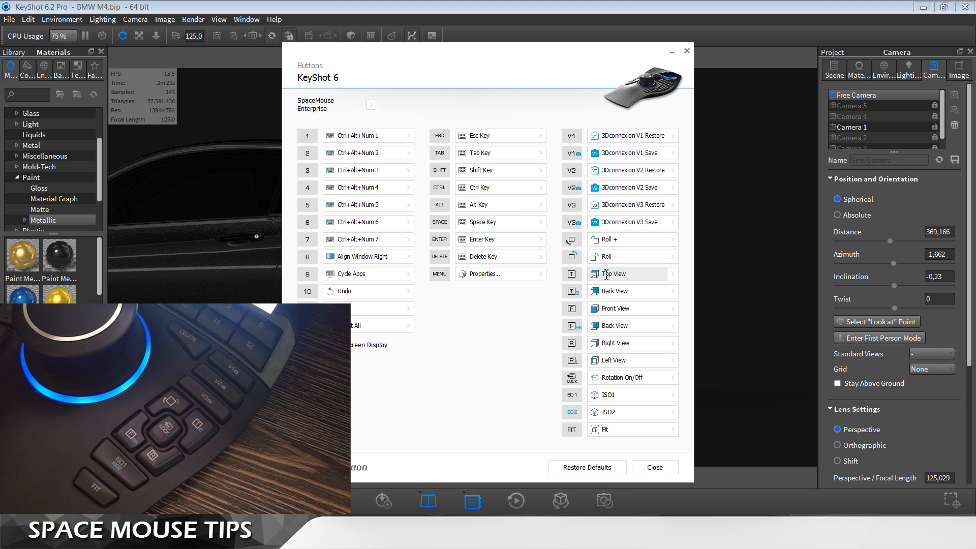
Reassign the Front View button to Ctrl+Alt+Num1 and compare against KeyShot's standard camera views.
{"action": "left_click", "coordinate": [632, 308]}
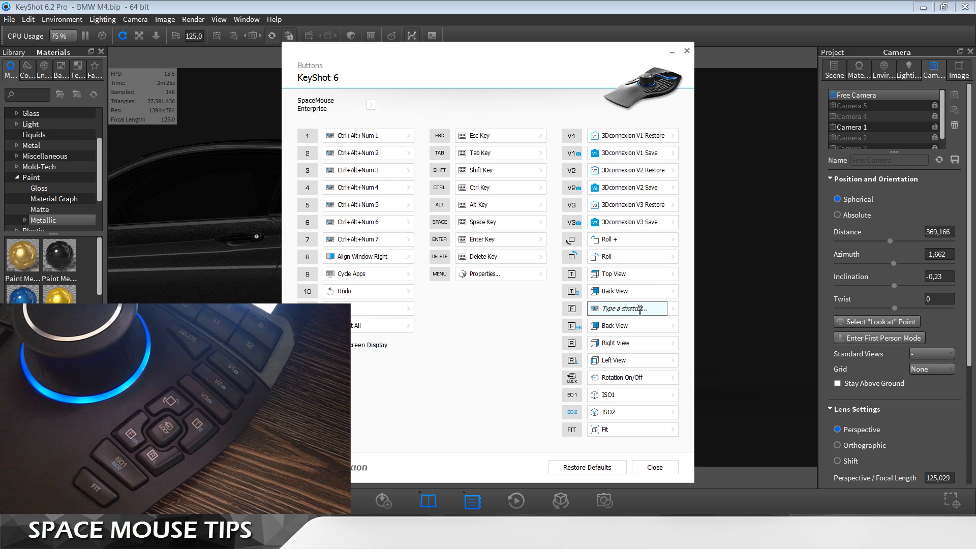
{"action": "type", "text": "Ctrl+Alt+Num1"}
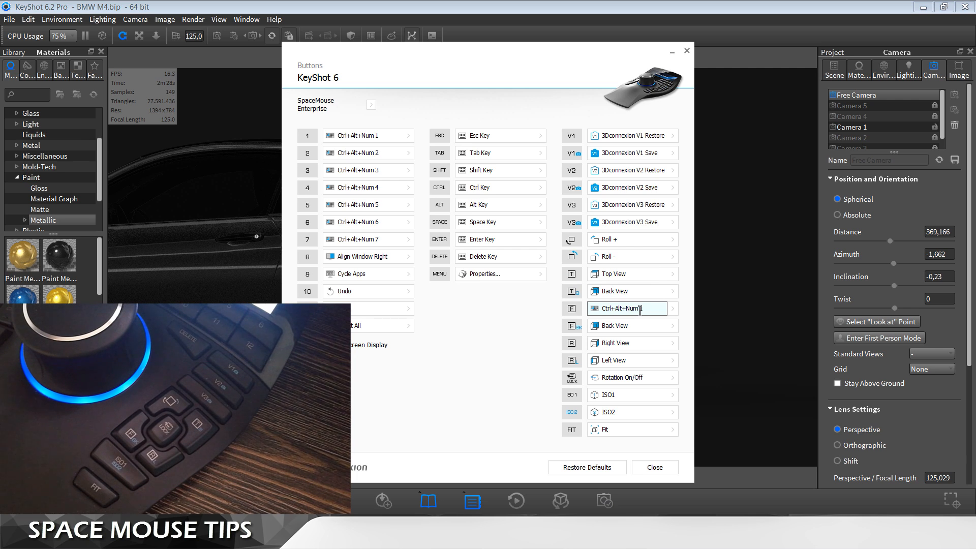
{"action": "left_click", "coordinate": [654, 468]}
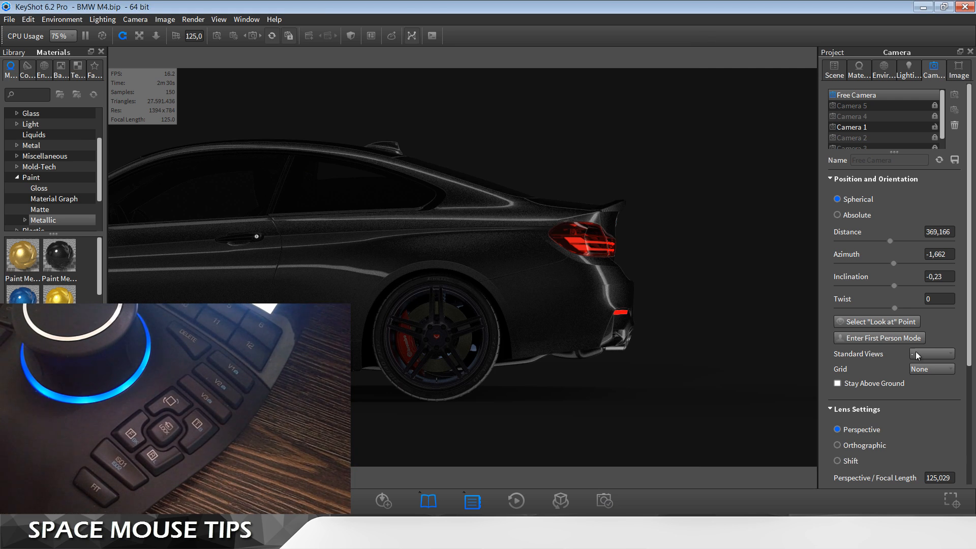
{"action": "left_click", "coordinate": [930, 354]}
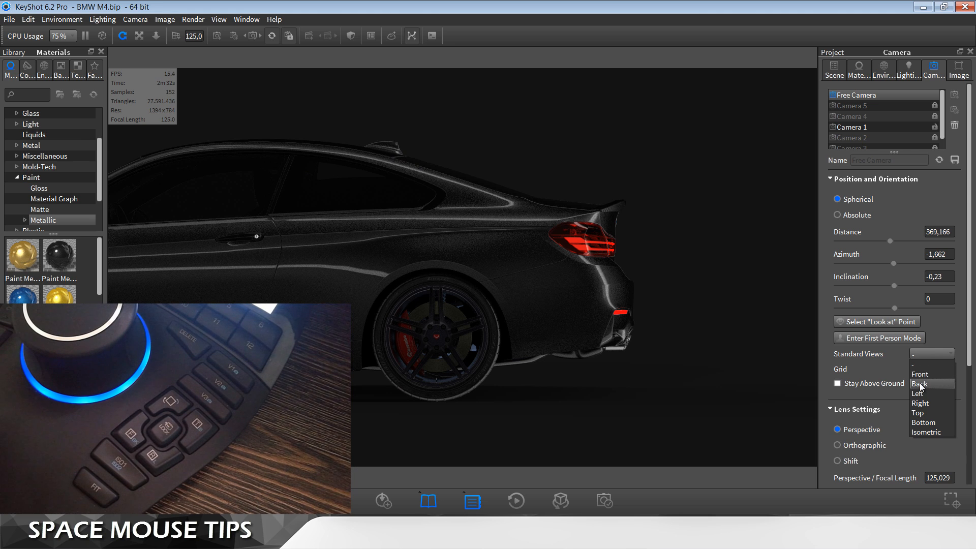
{"action": "left_click", "coordinate": [604, 501]}
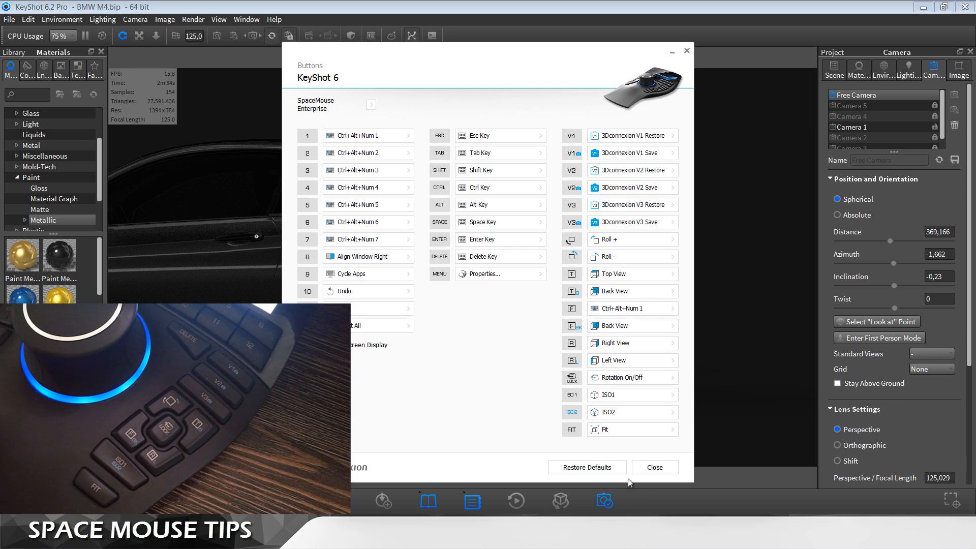
Reassign the Back View button to Ctrl+Alt+Num2 and close the 3Dconnexion properties windows.
{"action": "left_click", "coordinate": [632, 326]}
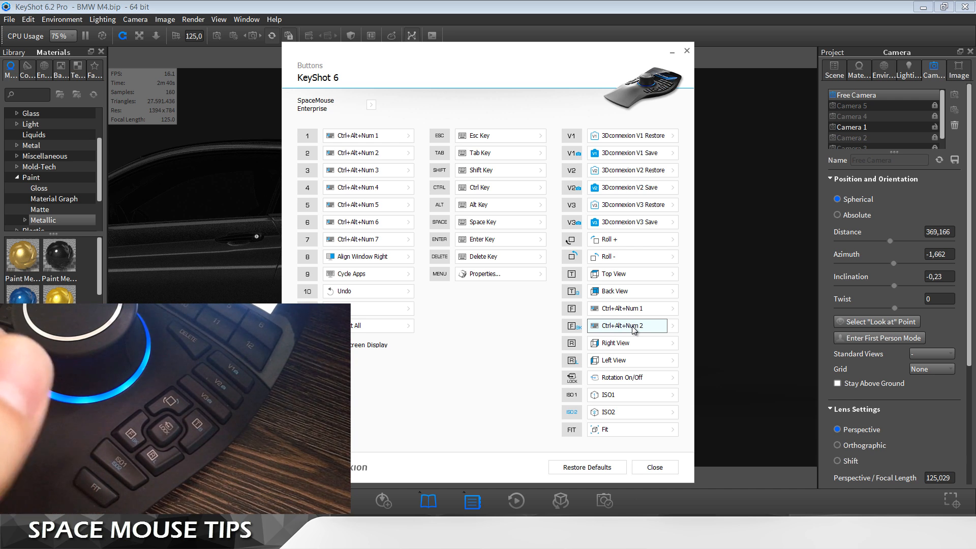
{"action": "mouse_move", "coordinate": [696, 340]}
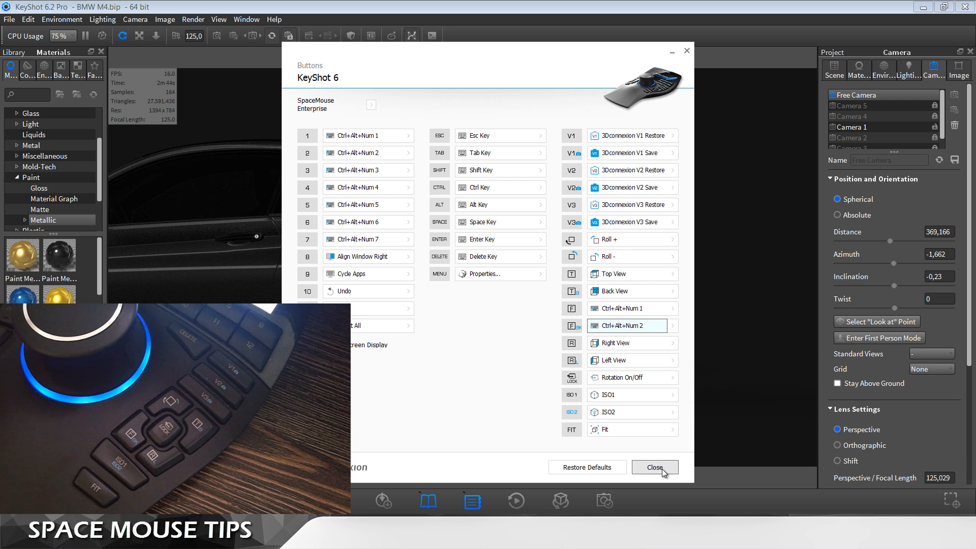
{"action": "left_click", "coordinate": [654, 468]}
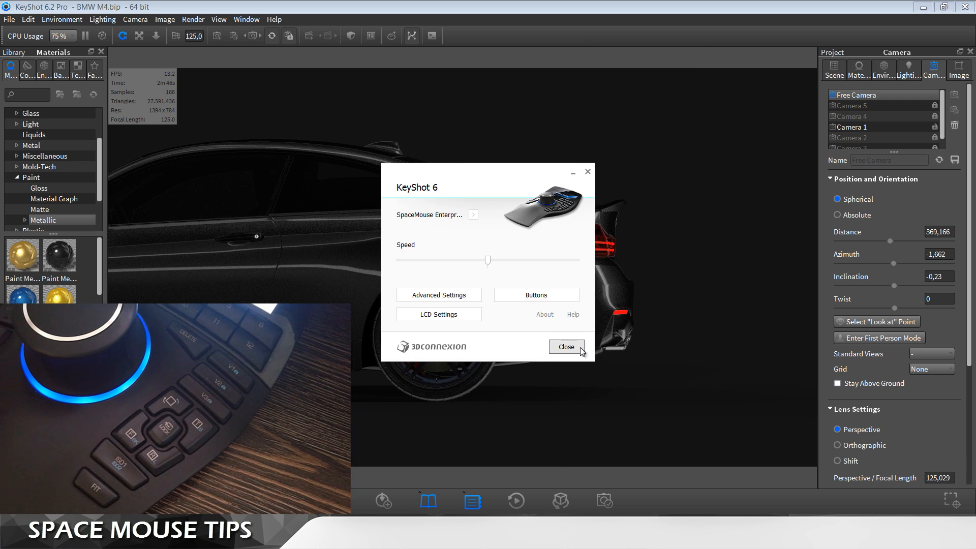
{"action": "left_click", "coordinate": [564, 347]}
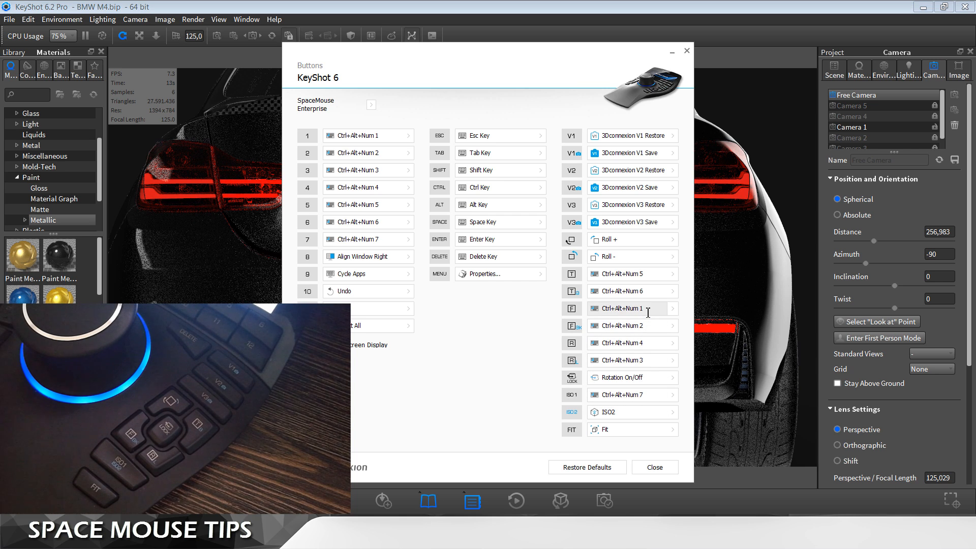
Check KeyShot's Standard Views dropdown against the rear view reached with the SpaceMouse button.
{"action": "left_click", "coordinate": [933, 356]}
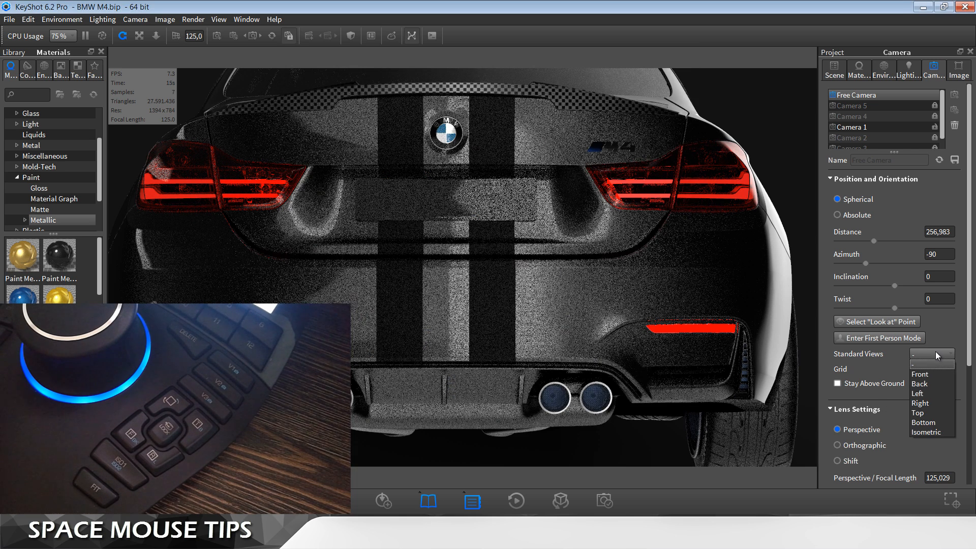
{"action": "mouse_move", "coordinate": [932, 432]}
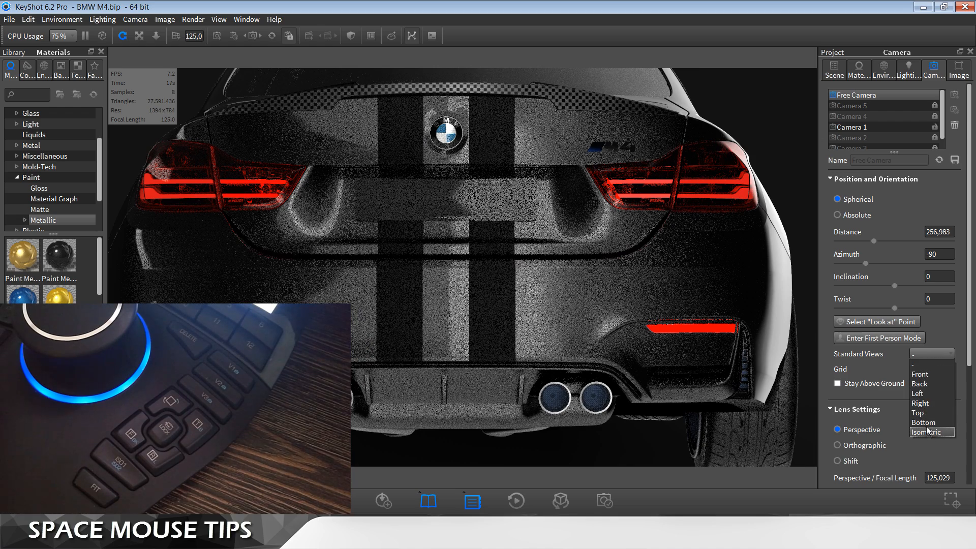
{"action": "left_click", "coordinate": [918, 368]}
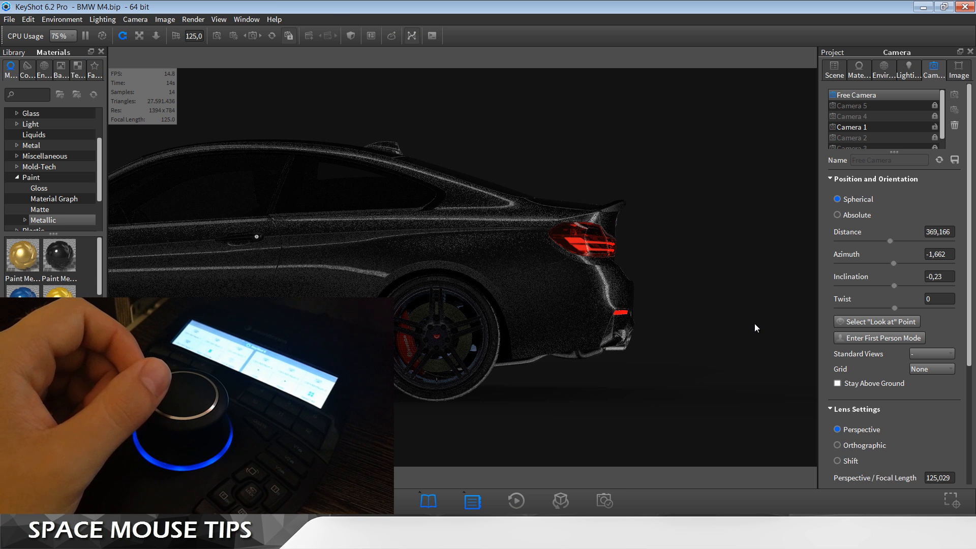
{"action": "mouse_move", "coordinate": [734, 314]}
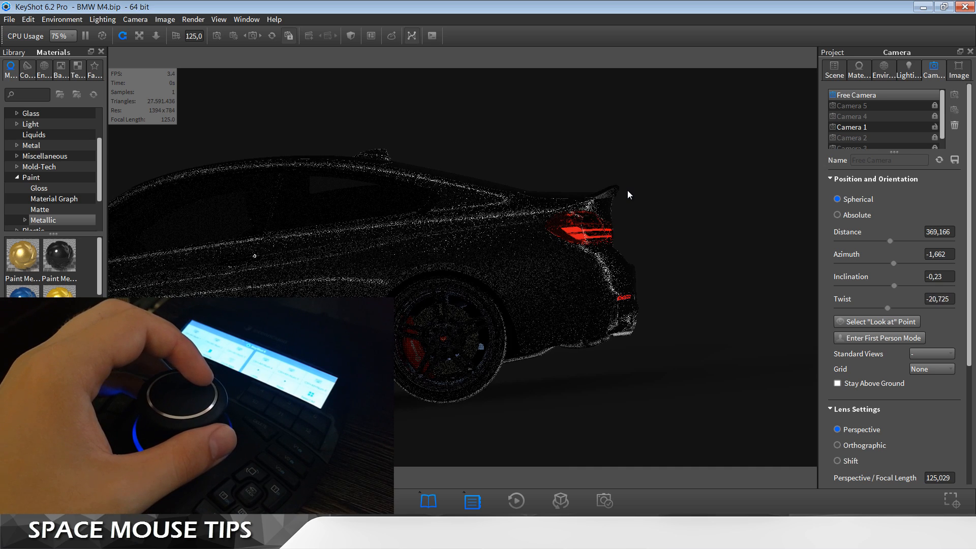
Roll the side camera with the SpaceMouse to a twist of about -2, then go to the Edit menu.
{"action": "left_click_drag", "start_coordinate": [436, 250], "coordinate": [448, 217]}
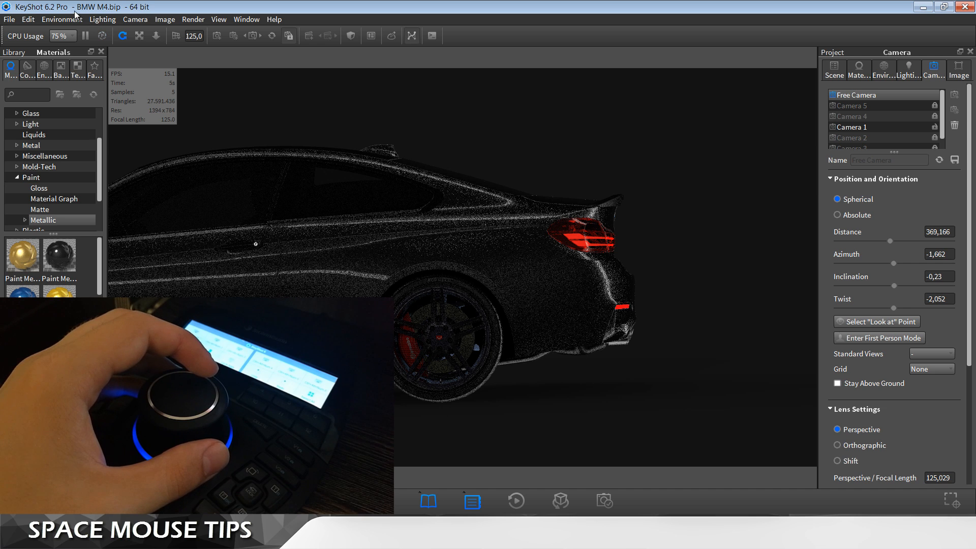
{"action": "left_click", "coordinate": [29, 20]}
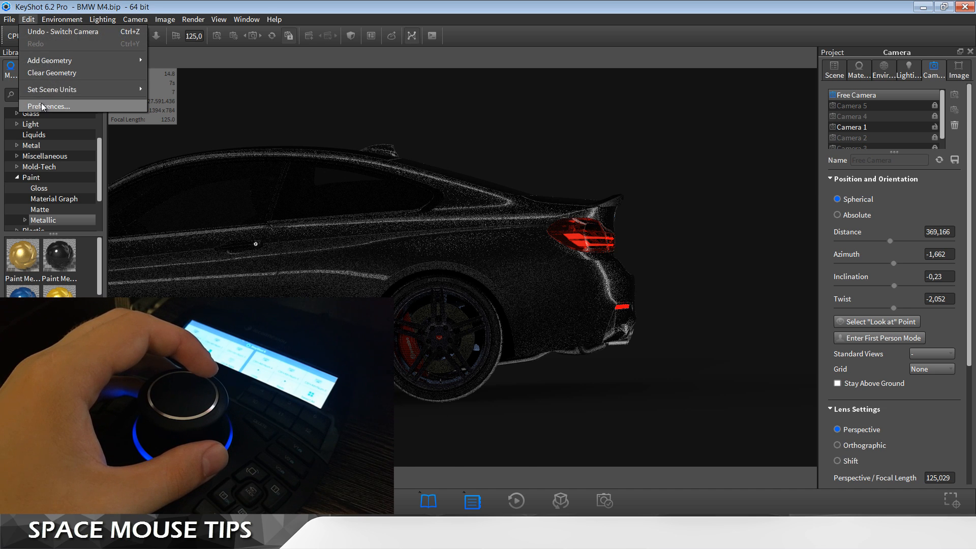
Verify 3Dconnexion dominant-axis and inverted-axis settings in Interface preferences, then reopen the button map.
{"action": "left_click", "coordinate": [48, 106]}
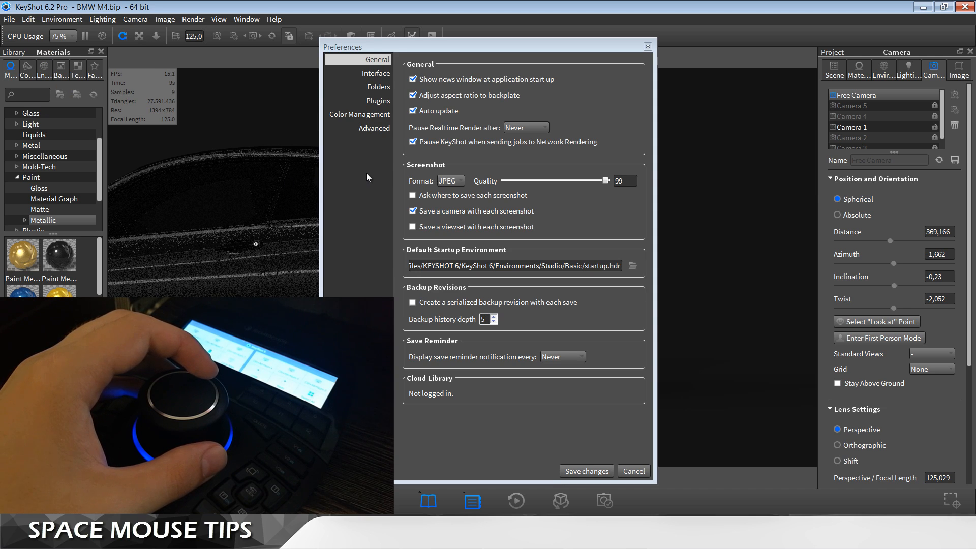
{"action": "left_click", "coordinate": [376, 74]}
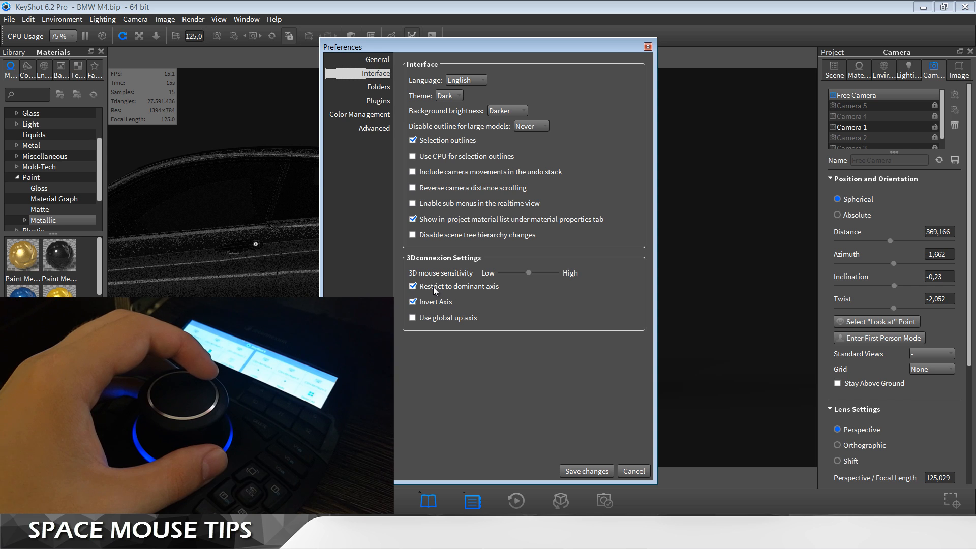
{"action": "left_click", "coordinate": [633, 471]}
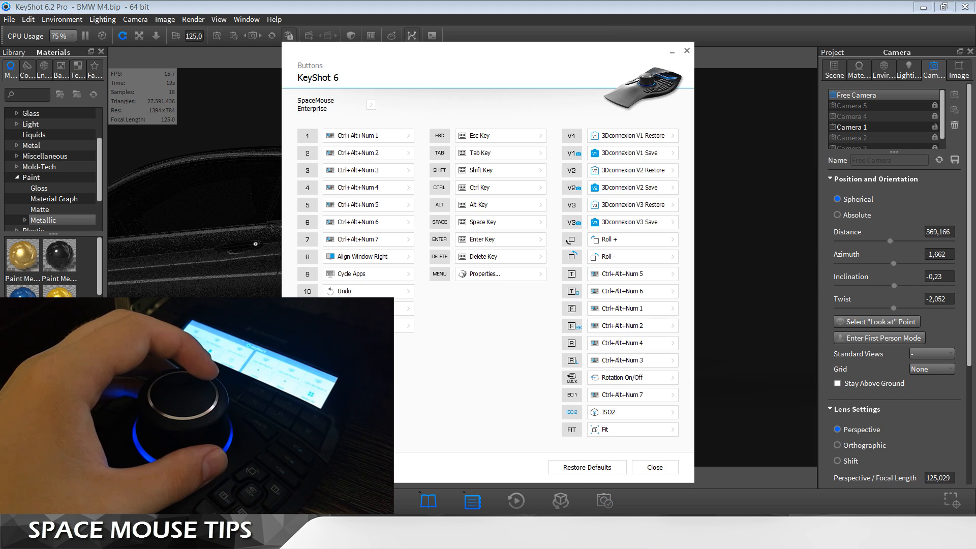
Close the button map and show the KeyShot 6 profile's Advanced Settings with navigation options.
{"action": "left_click", "coordinate": [654, 467]}
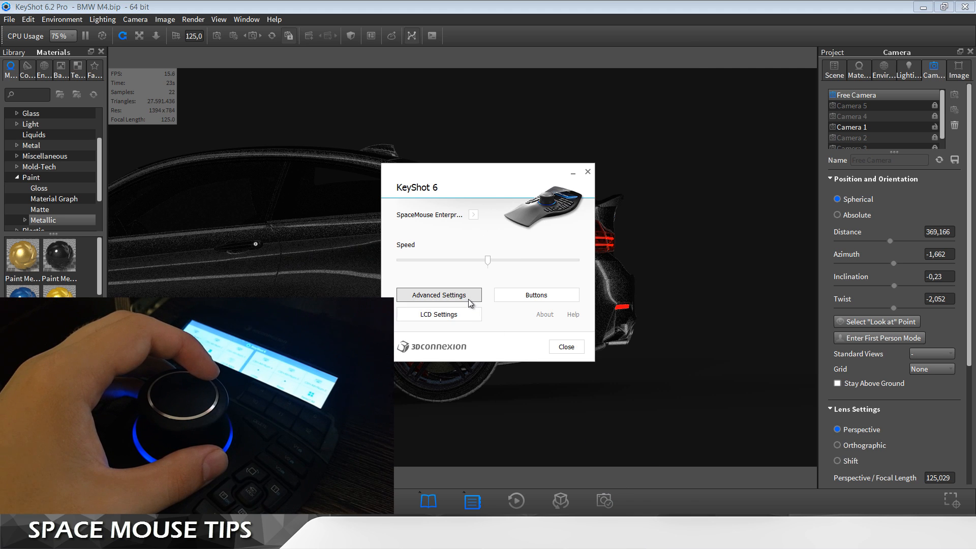
{"action": "left_click", "coordinate": [438, 295]}
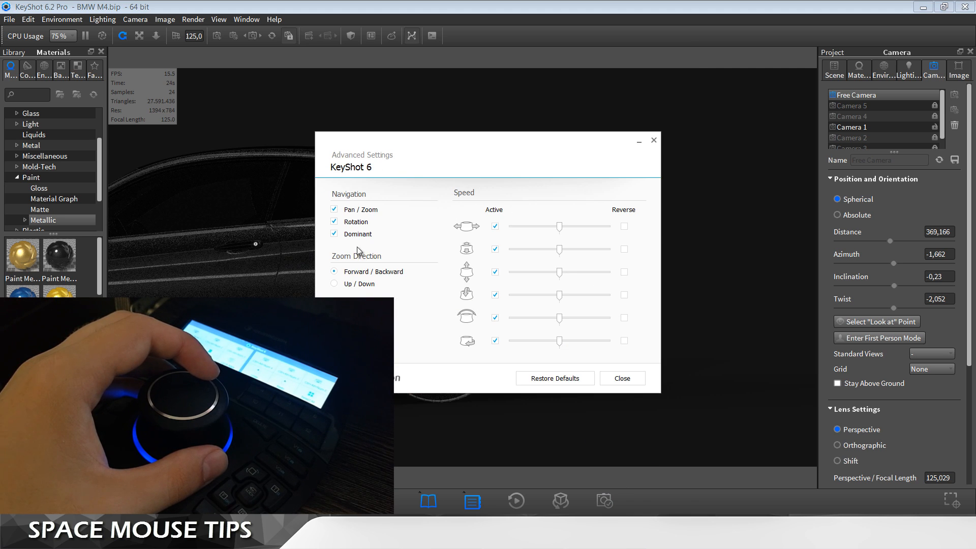